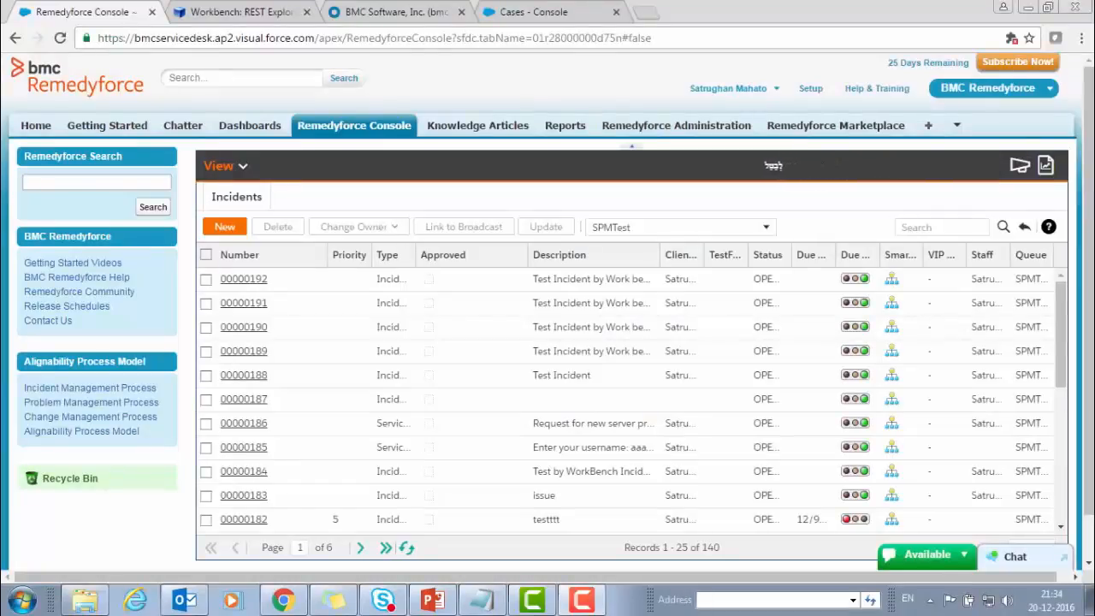
# Bring the Workbench REST Explorer forward in place of the Remedyforce incident list
pyautogui.click(240, 11)
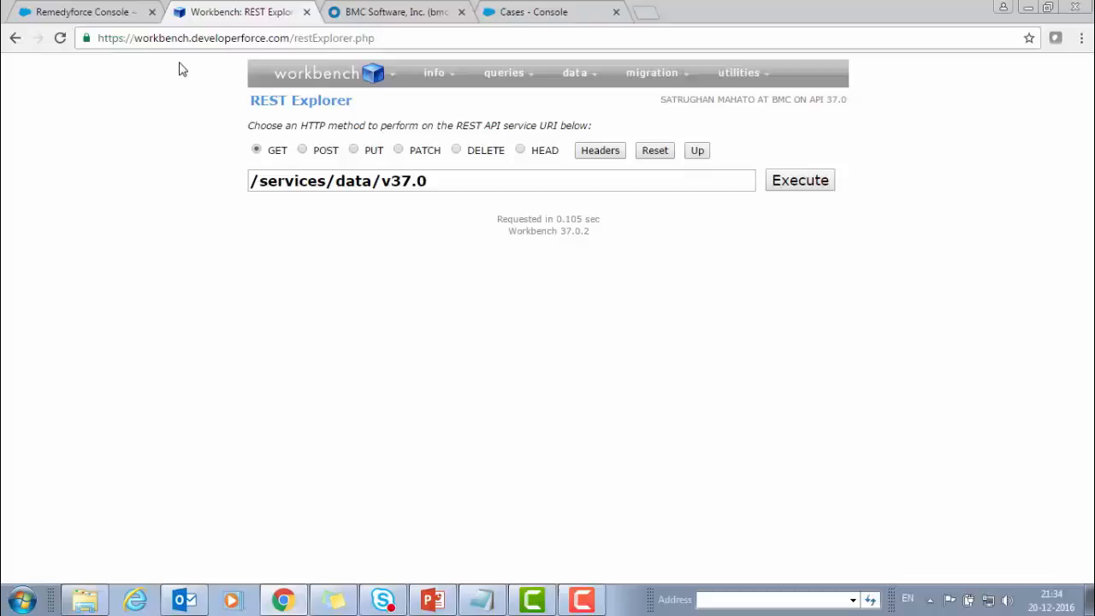
pyautogui.moveTo(260, 229)
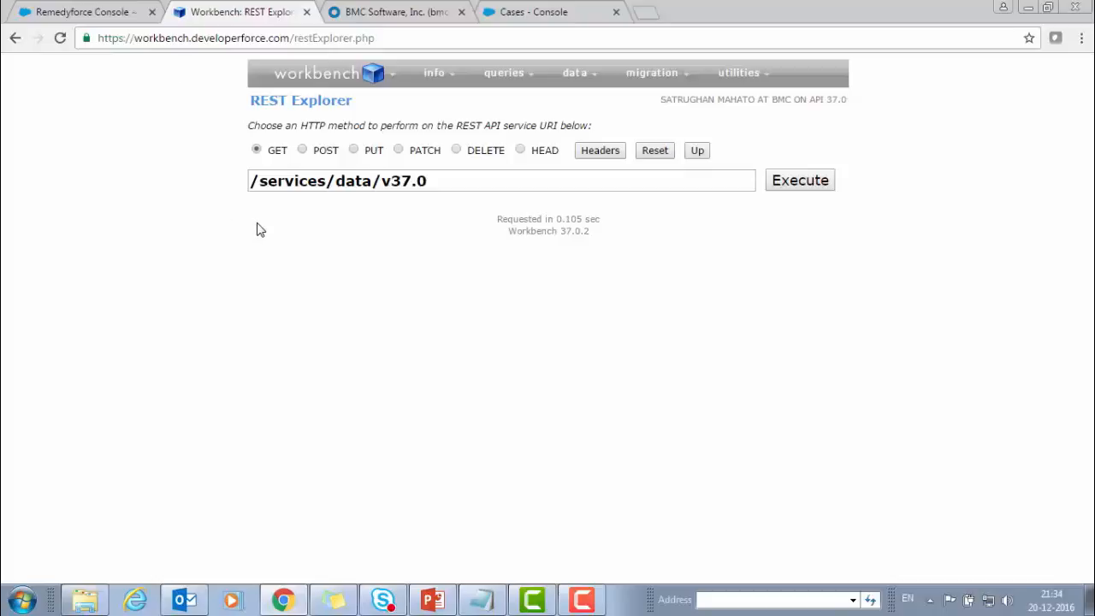
pyautogui.moveTo(332, 94)
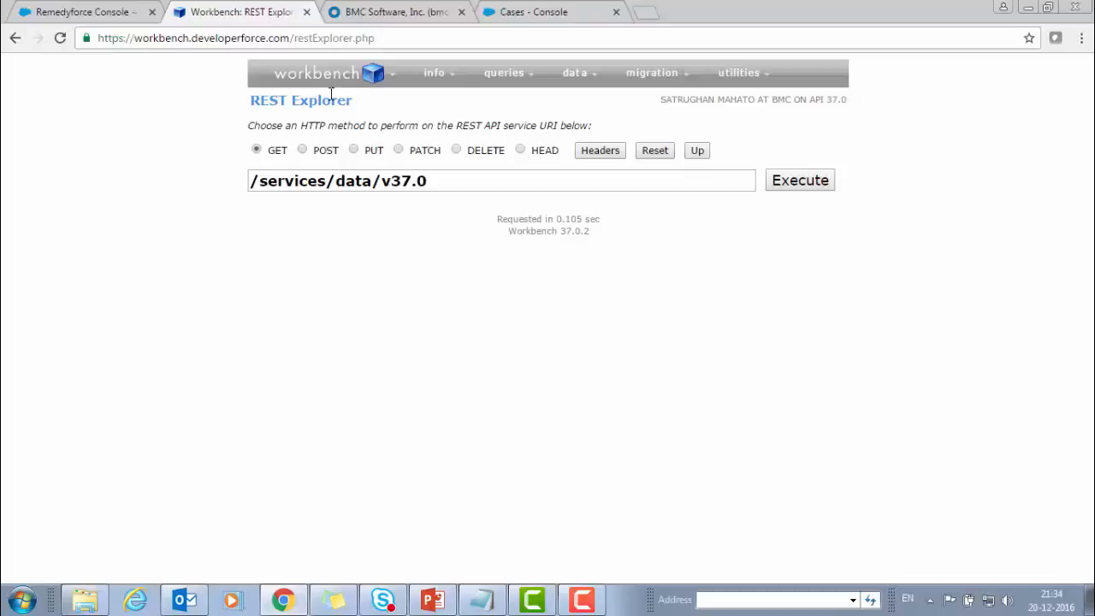
pyautogui.click(739, 72)
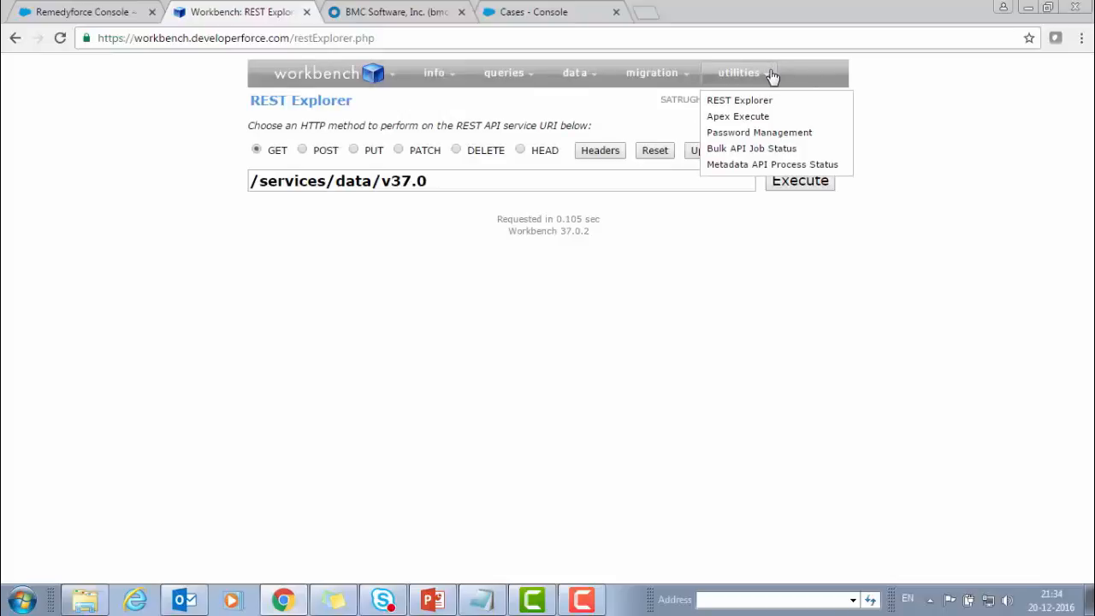
pyautogui.click(739, 100)
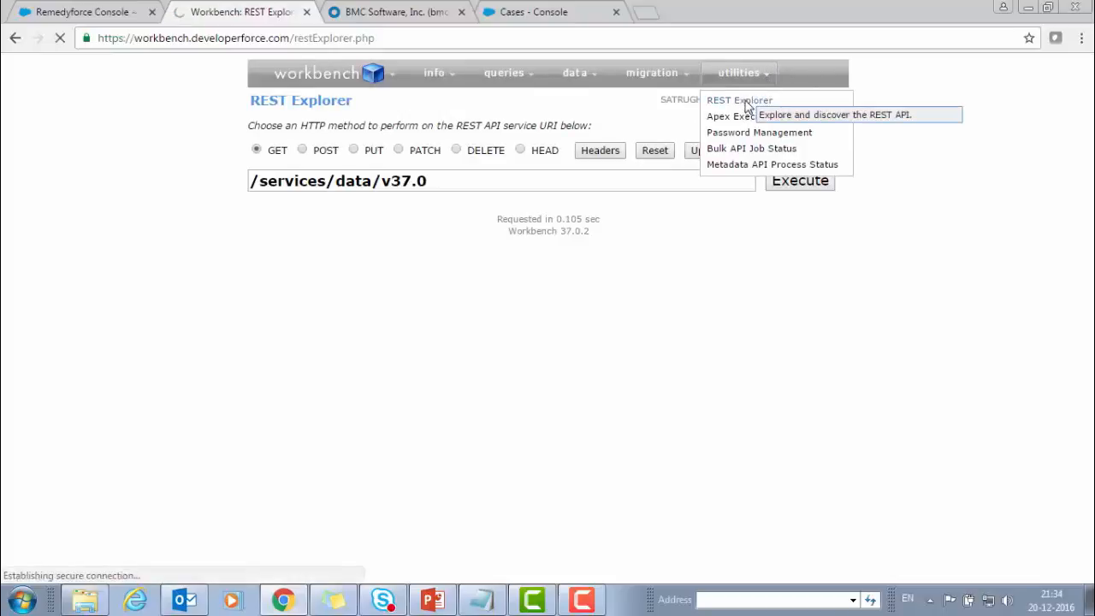
pyautogui.click(739, 100)
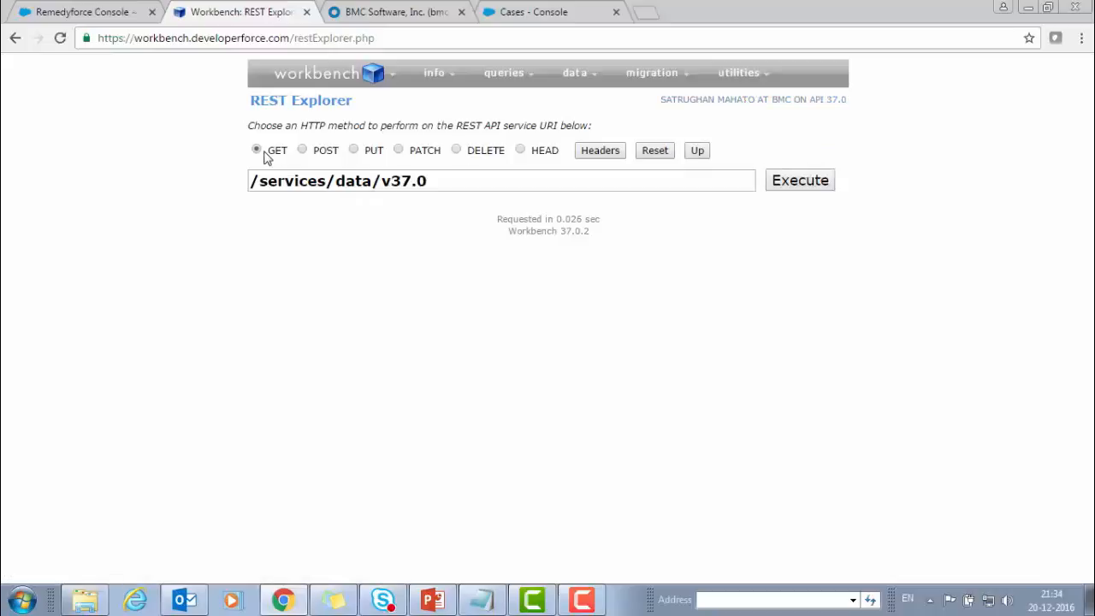
pyautogui.moveTo(431, 163)
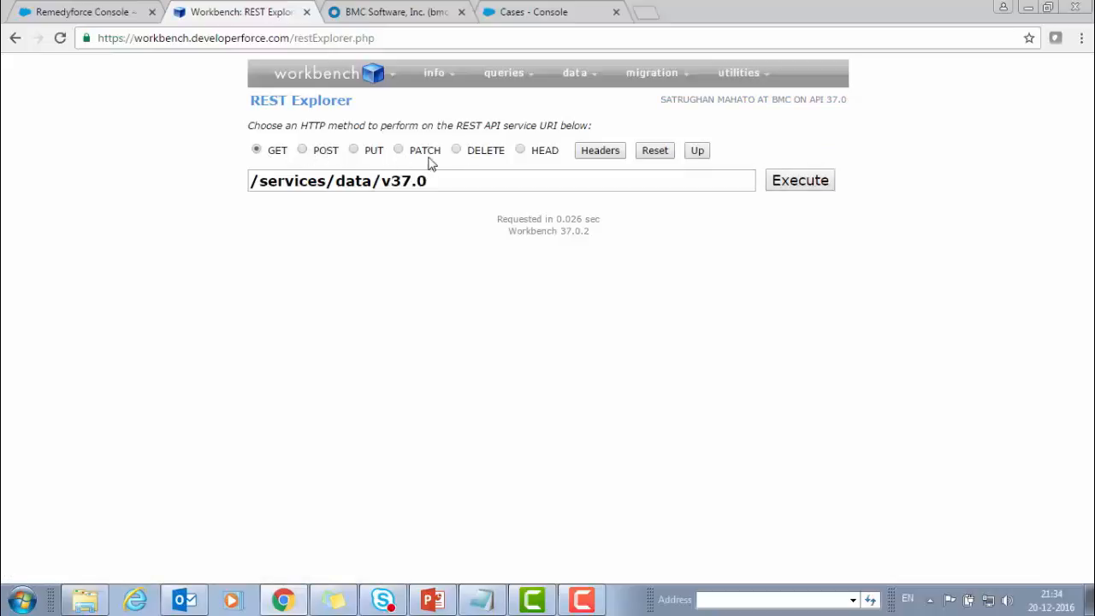
pyautogui.moveTo(442, 163)
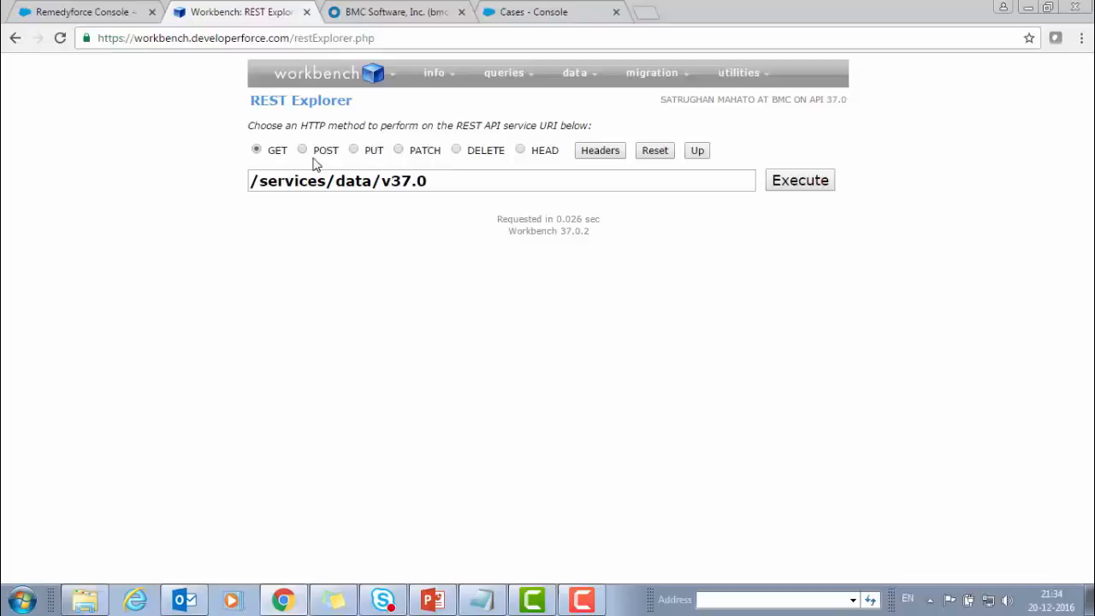
pyautogui.moveTo(272, 163)
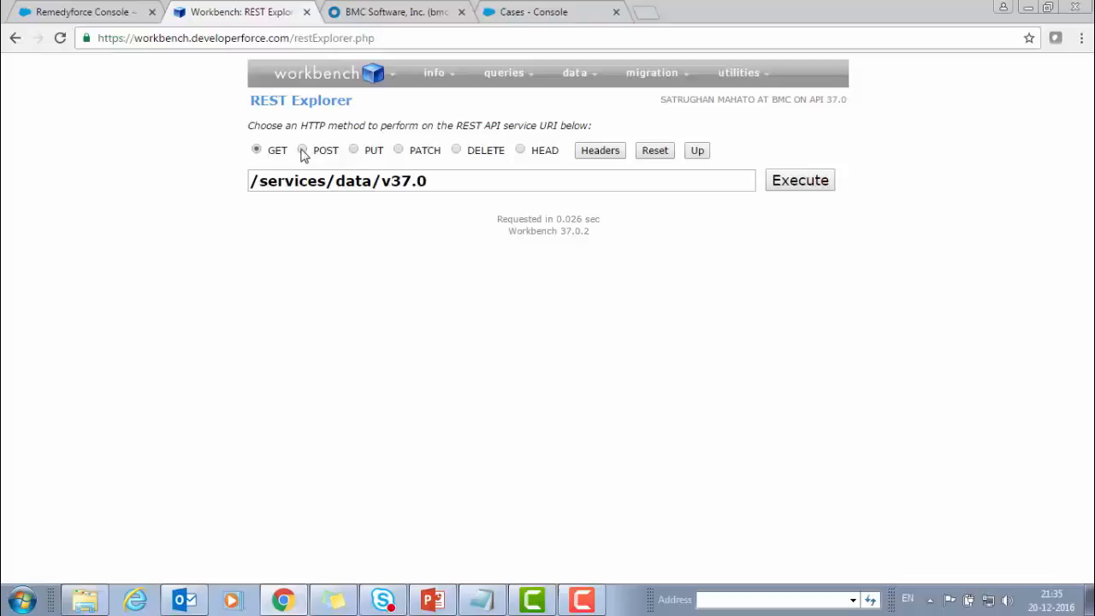
# POST a new incident to /services/apexrest/BMCServiceDesk/1.0/Incident with its JSON body
pyautogui.click(301, 148)
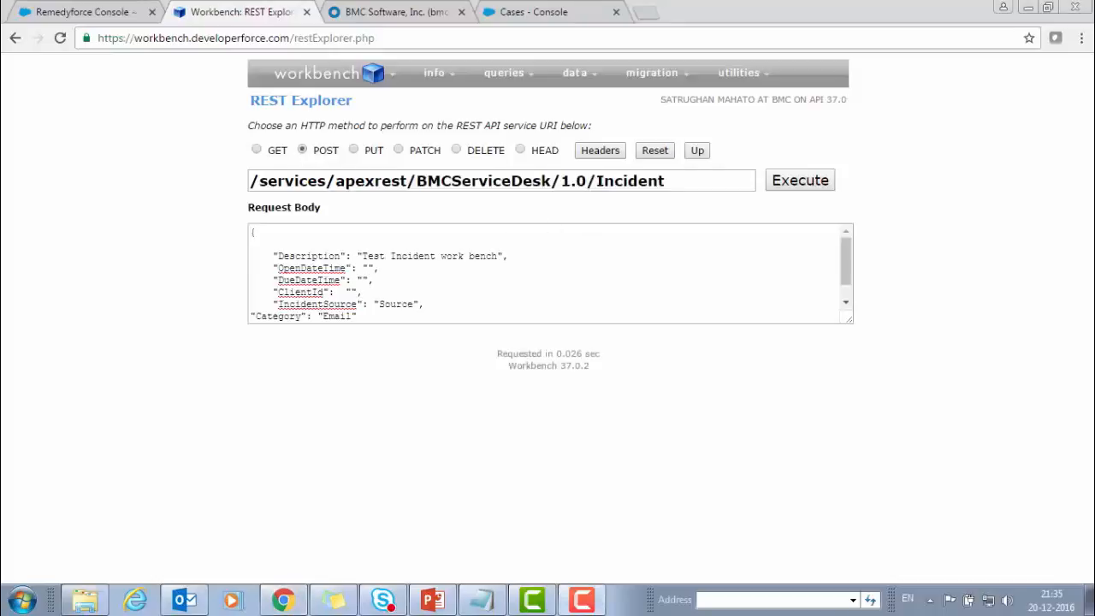
pyautogui.moveTo(658, 212)
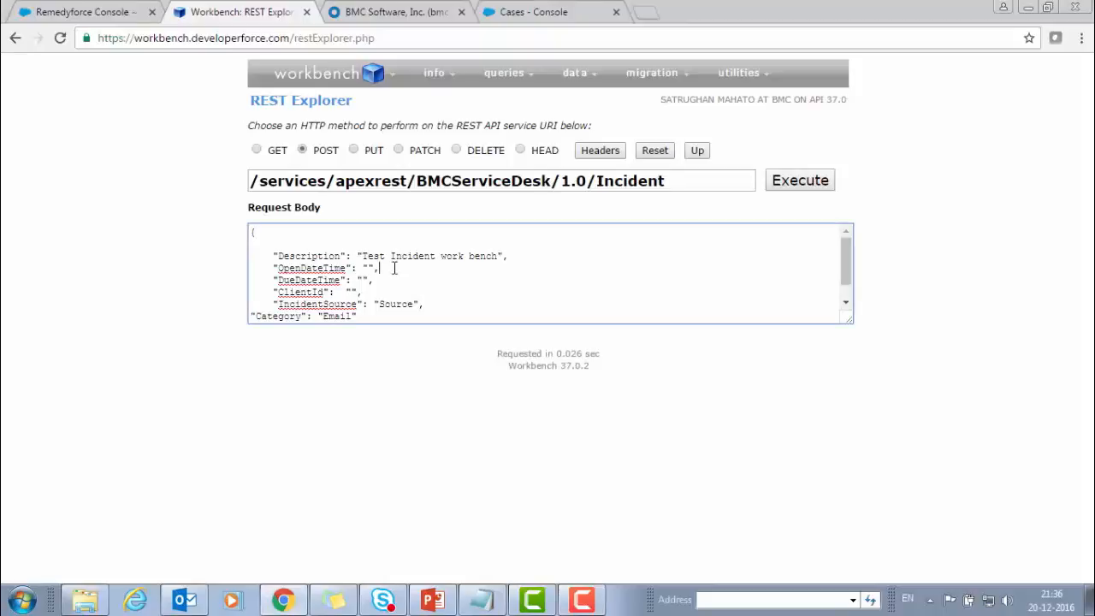
pyautogui.moveTo(280, 223)
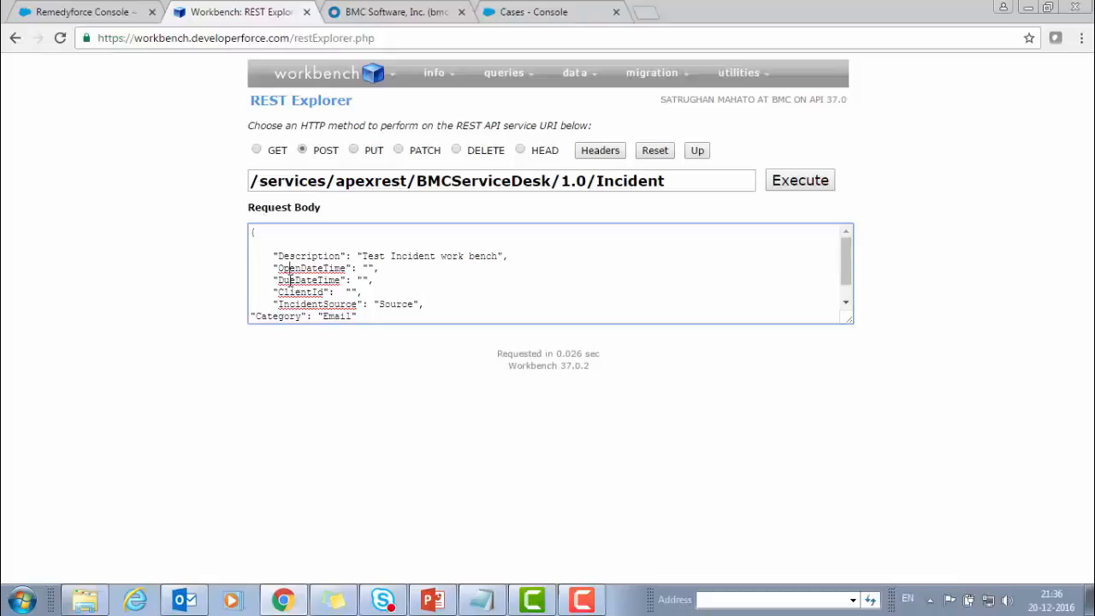
pyautogui.scroll(-3)
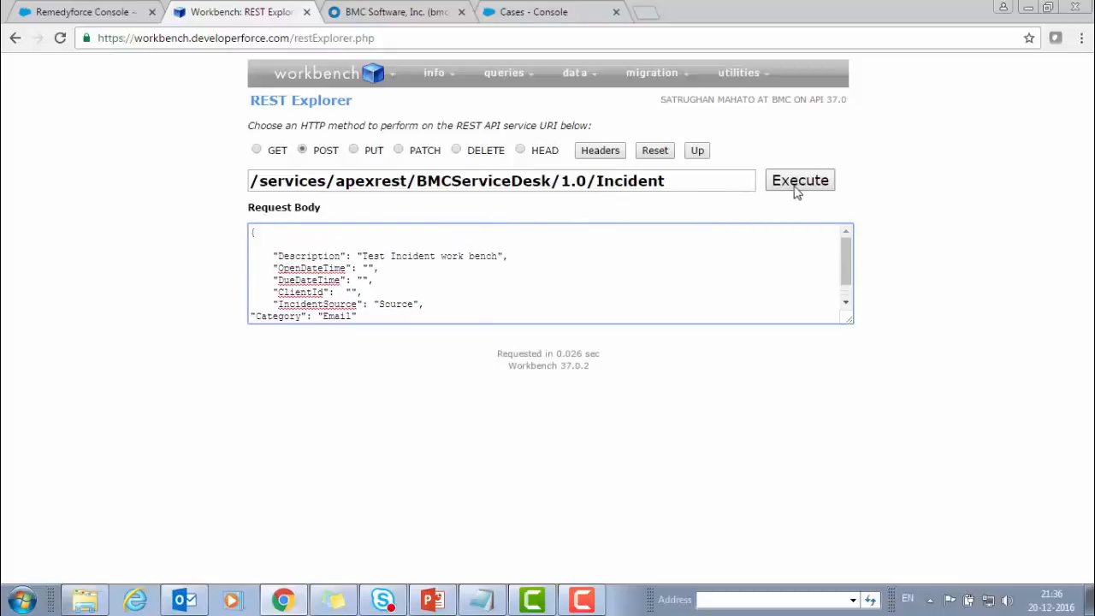
pyautogui.click(798, 180)
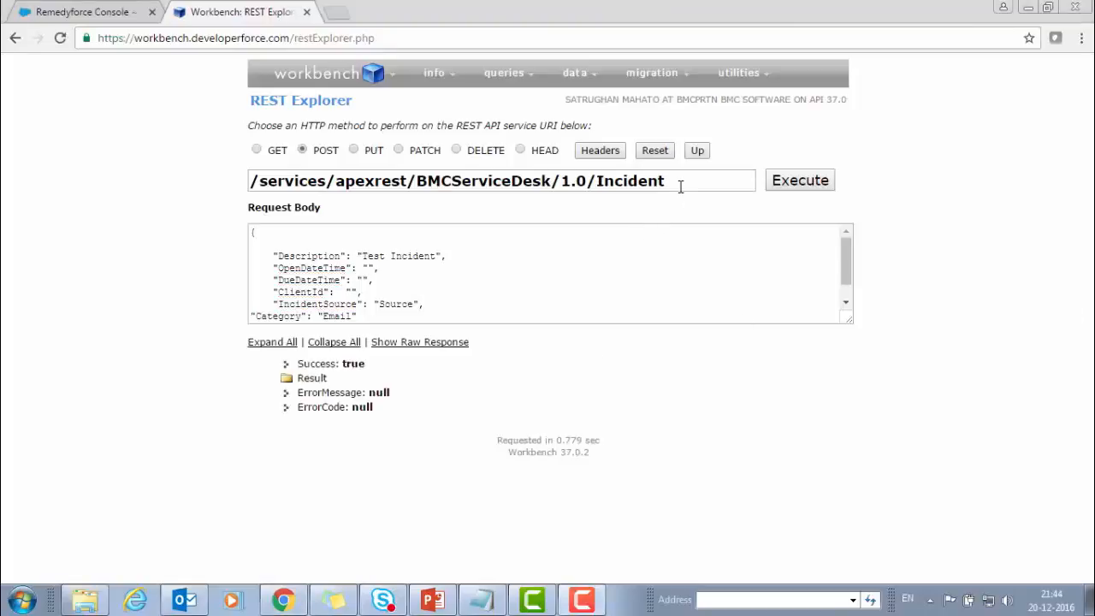
pyautogui.tripleClick(500, 181)
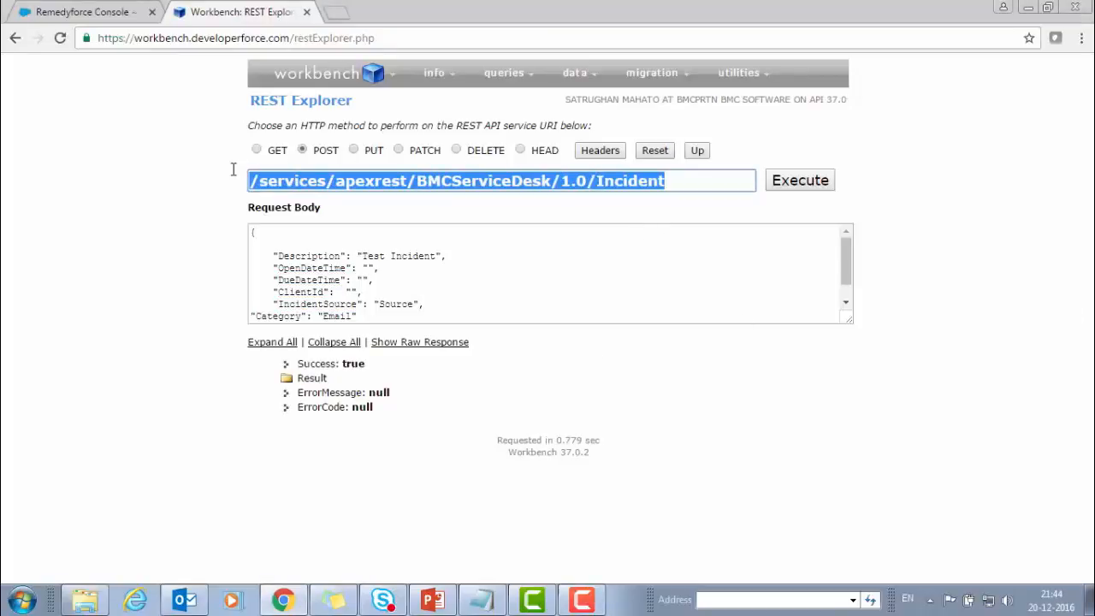
pyautogui.click(547, 274)
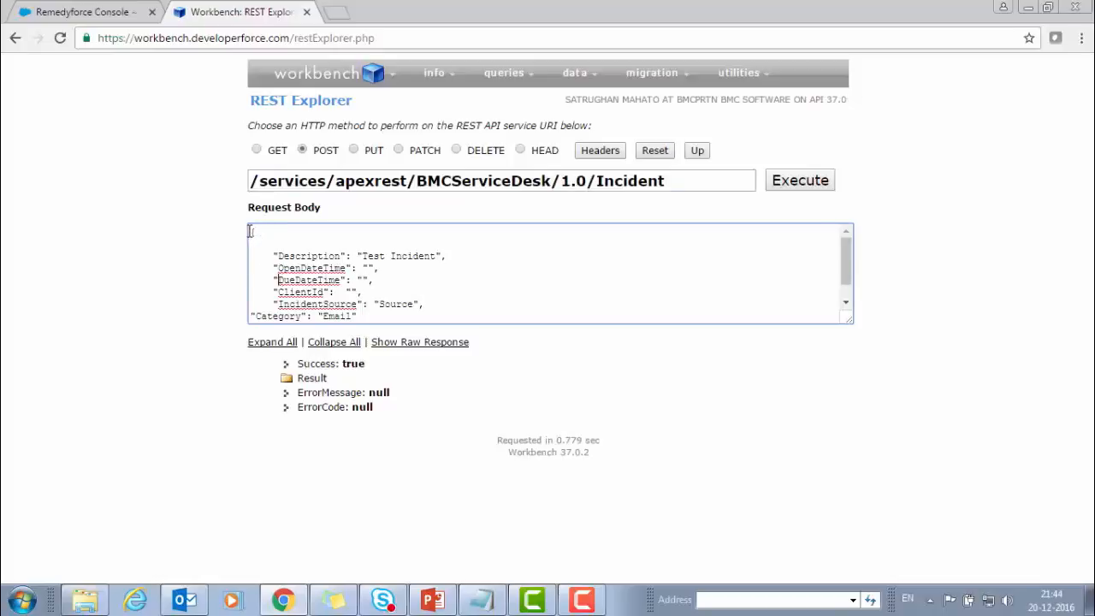
pyautogui.click(799, 179)
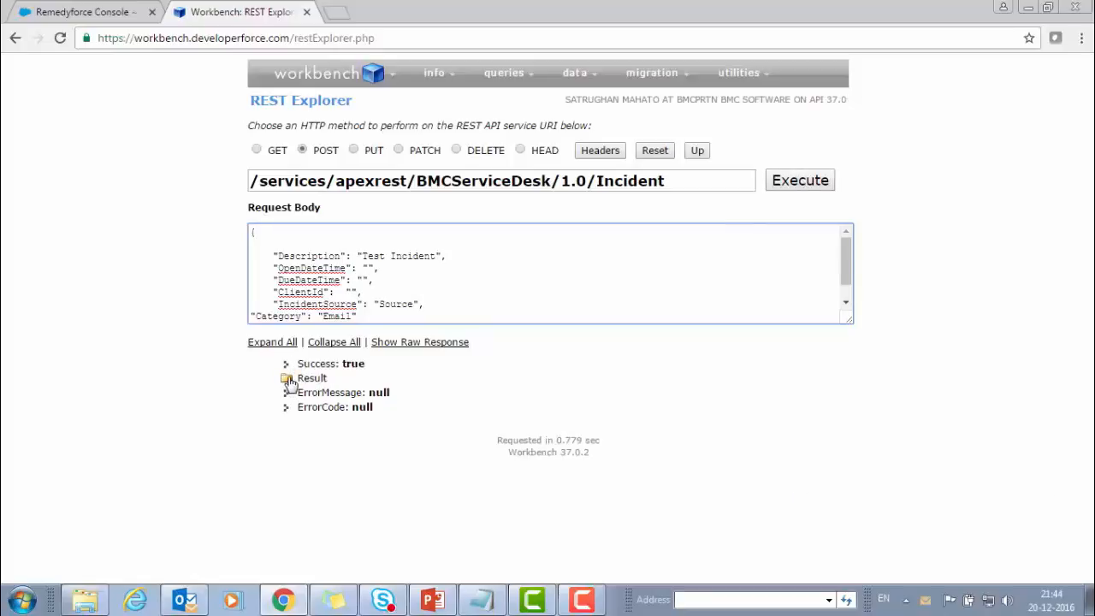
# Expand the Result to reveal the new incident number, then view the Remedyforce incident list
pyautogui.click(288, 378)
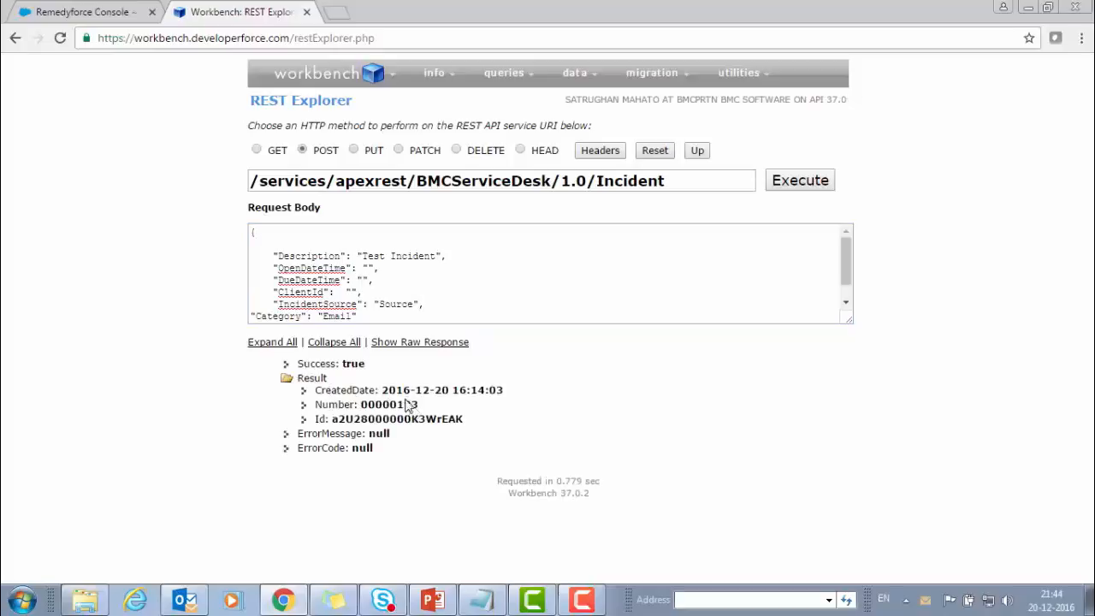
pyautogui.click(82, 12)
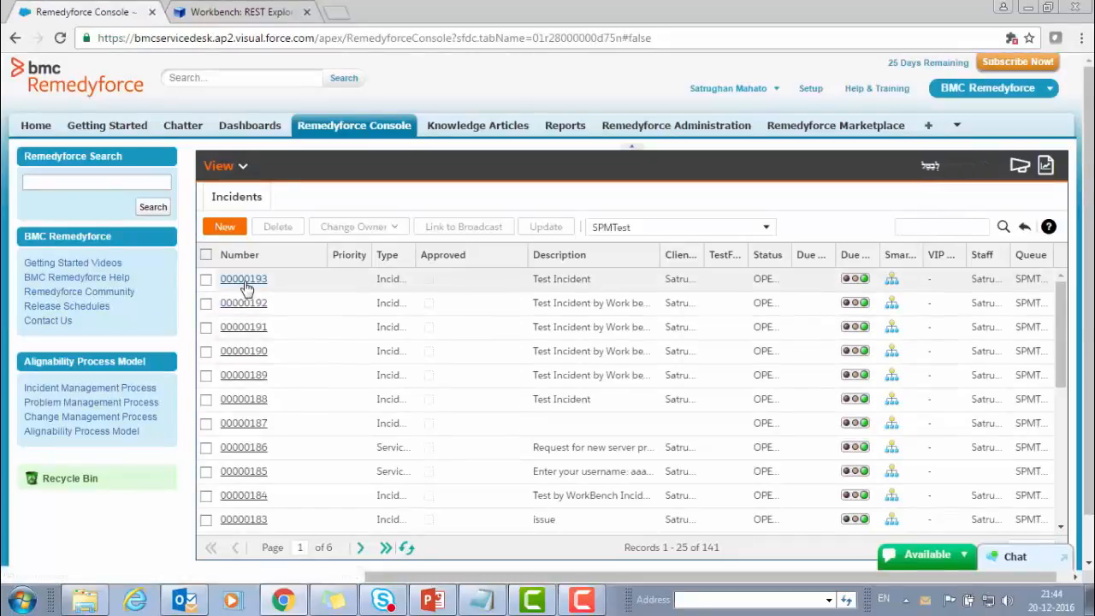
# Review incident 00000193 in the Remedyforce console and return to the REST Explorer
pyautogui.click(243, 277)
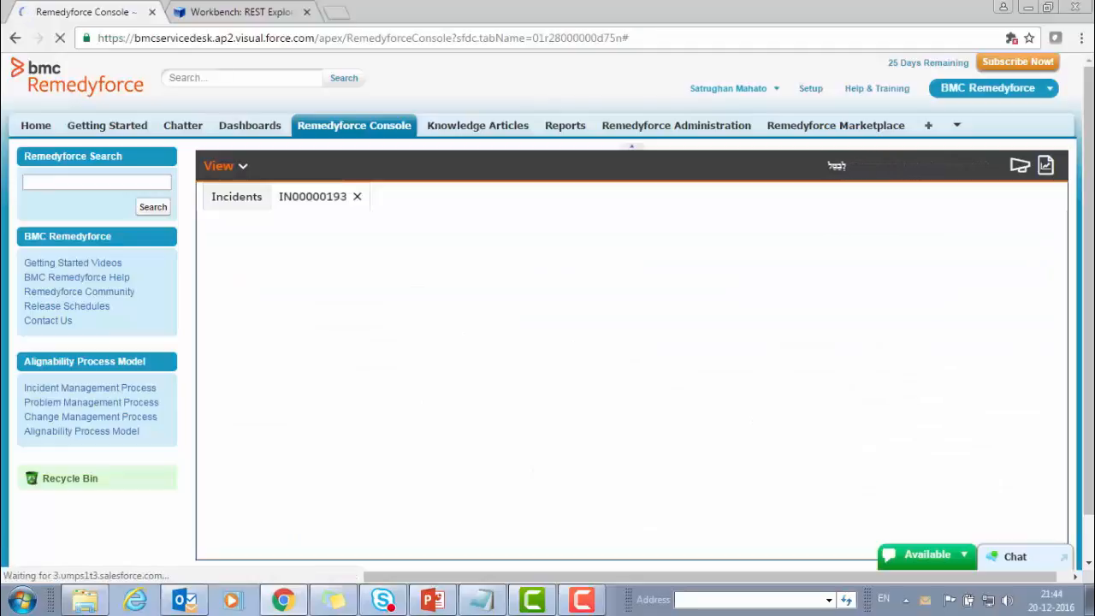
pyautogui.click(312, 195)
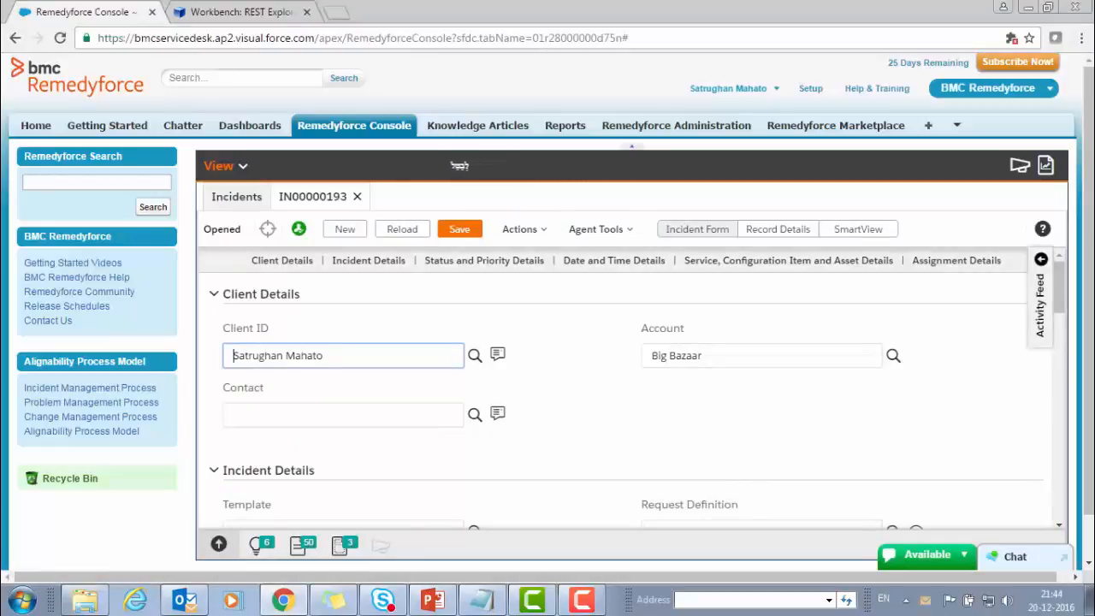
pyautogui.click(238, 10)
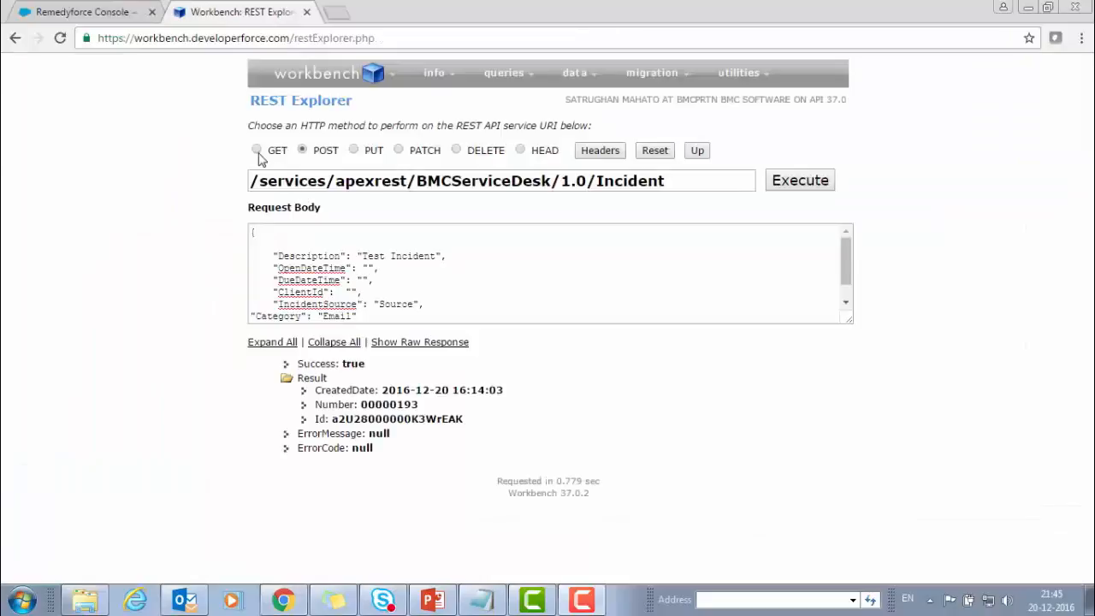
# GET /BMCServiceDesk/1.0/ServiceRequest and expand the Result listing seven request numbers
pyautogui.click(256, 150)
pyautogui.write('ServiceReques')
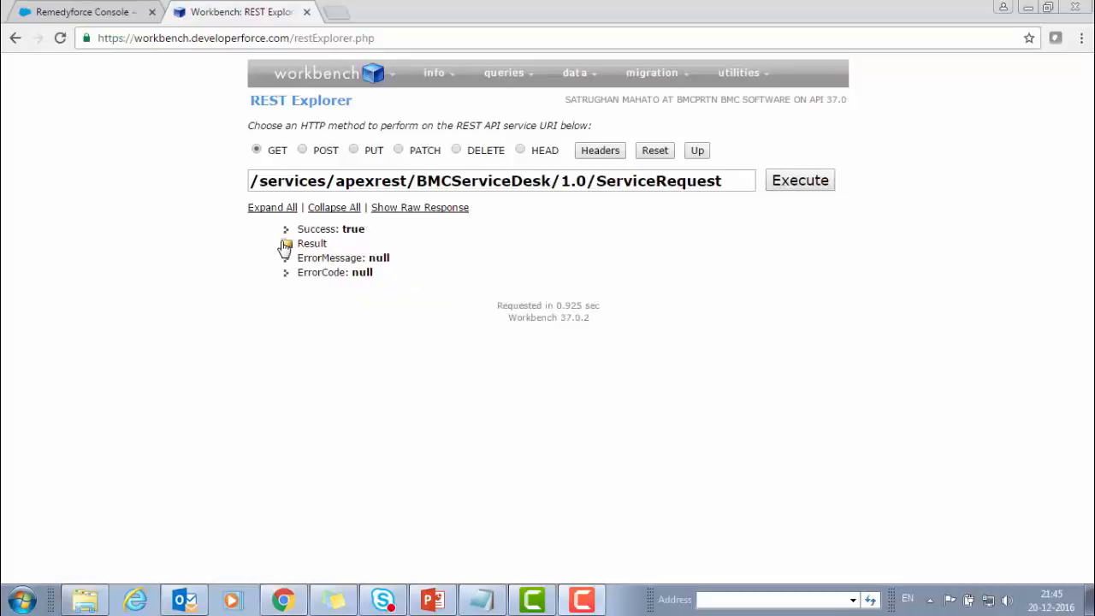
pyautogui.click(285, 243)
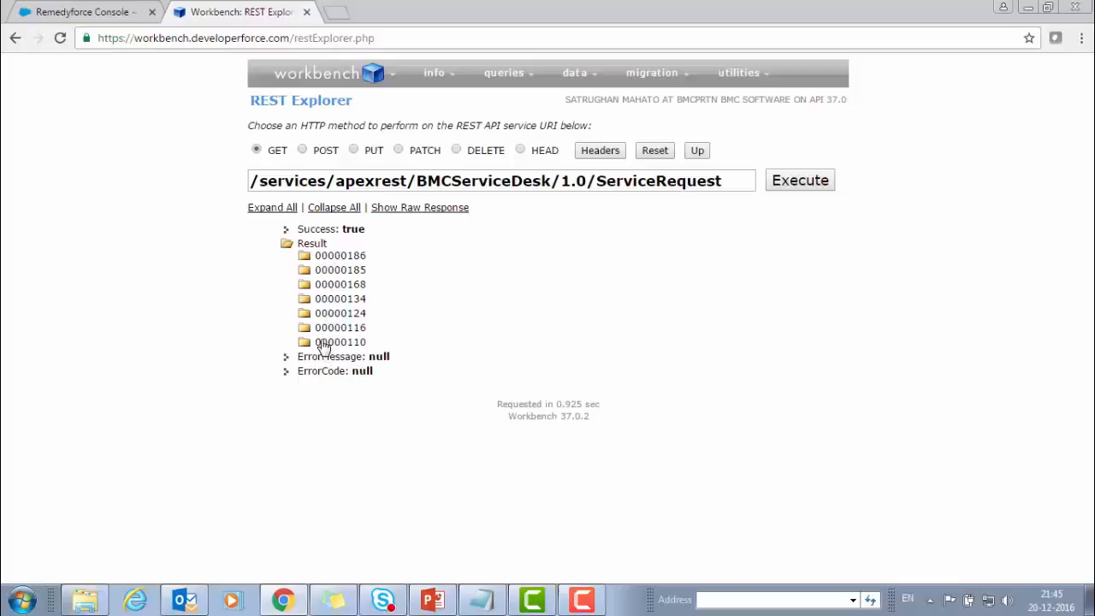
pyautogui.moveTo(345, 346)
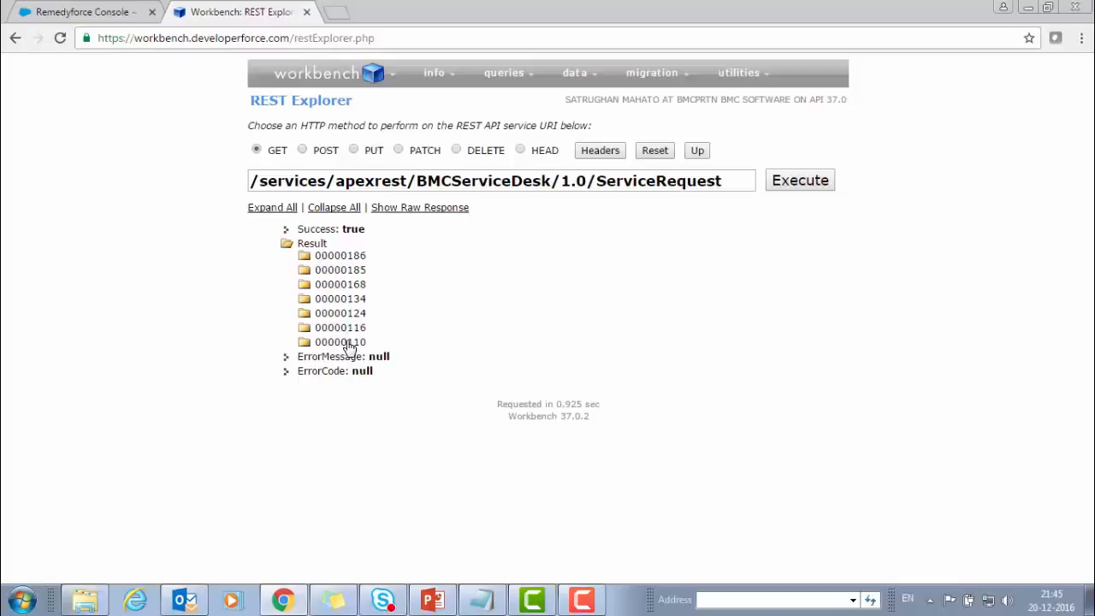
pyautogui.moveTo(345, 344)
pyautogui.write('KnowledgeArticl')
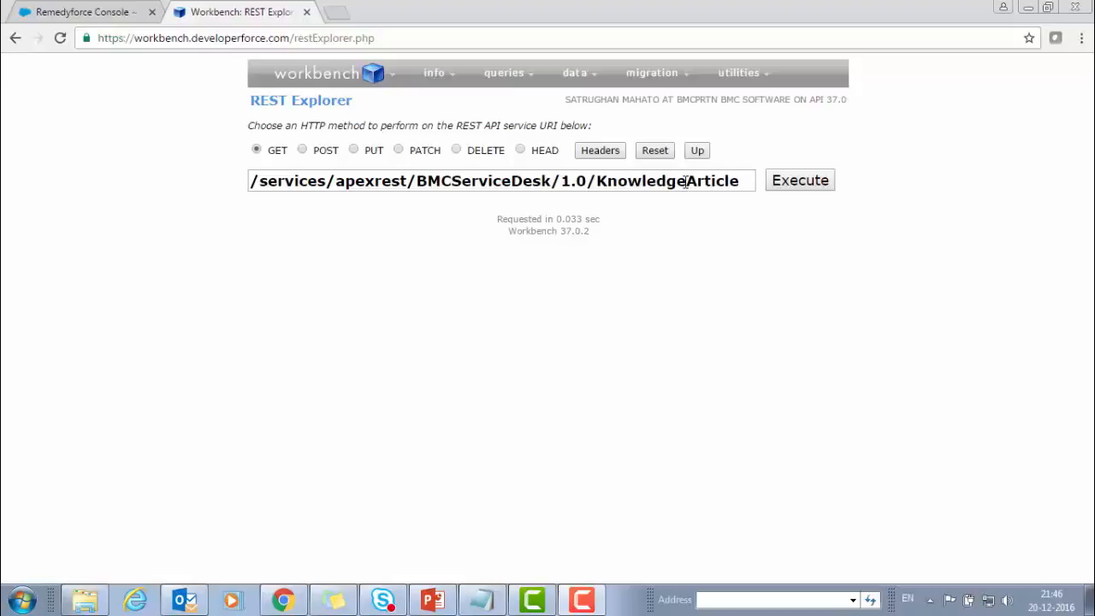
# GET /BMCServiceDesk/1.0/KnowledgeArticle and expand the Result showing four articles
pyautogui.click(799, 181)
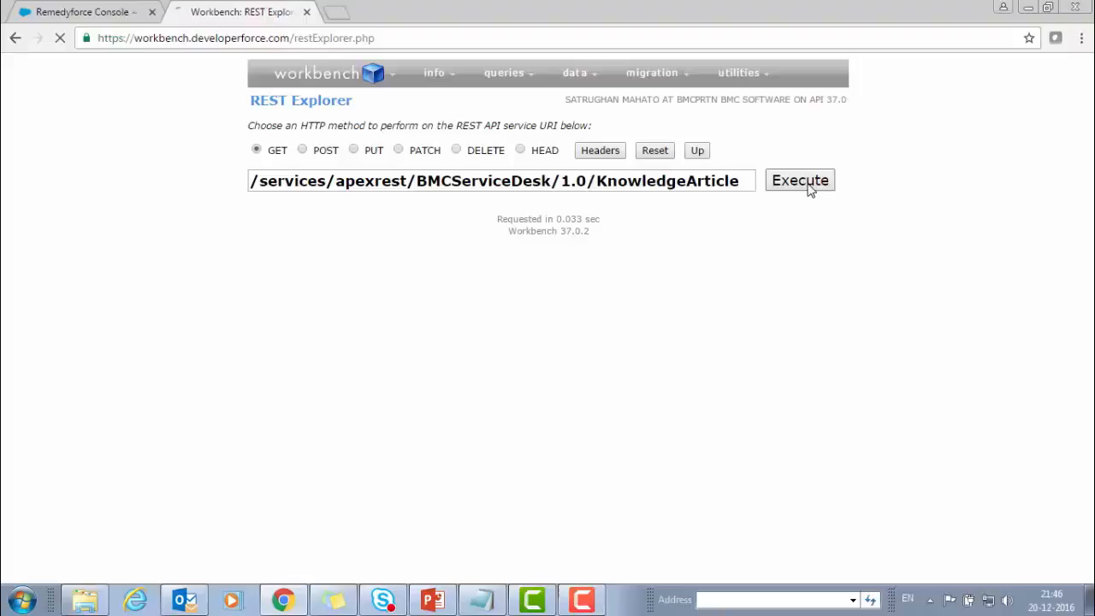
pyautogui.click(798, 180)
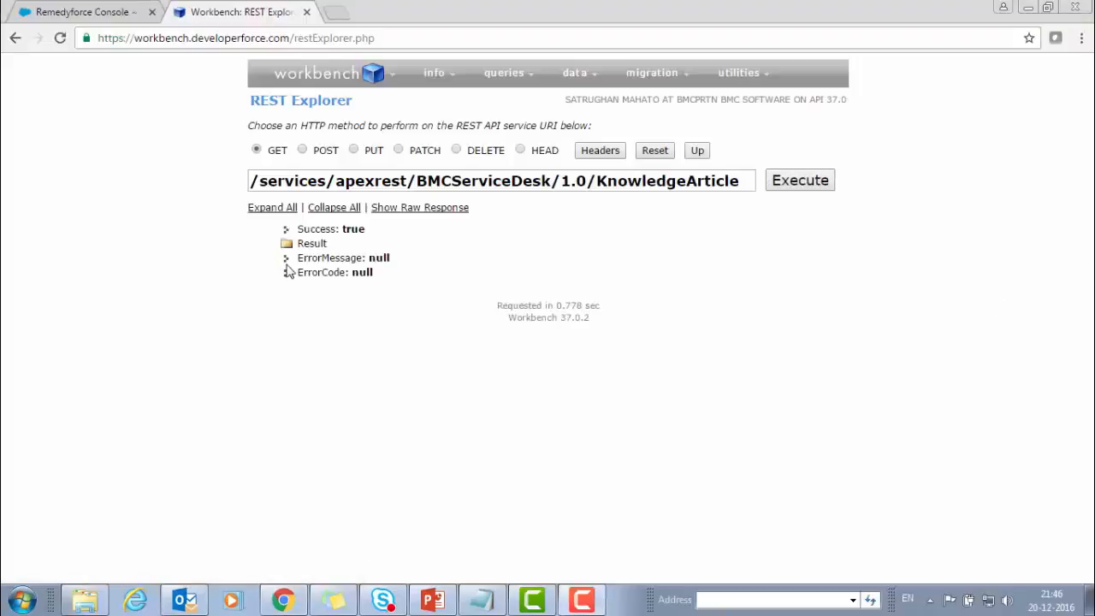
pyautogui.click(286, 242)
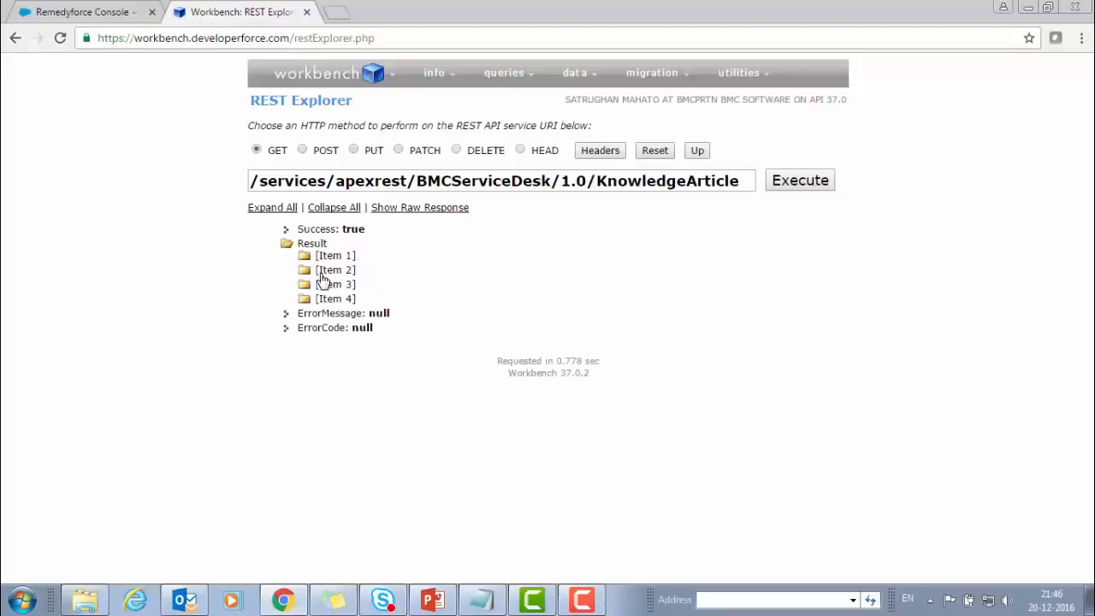
pyautogui.moveTo(332, 257)
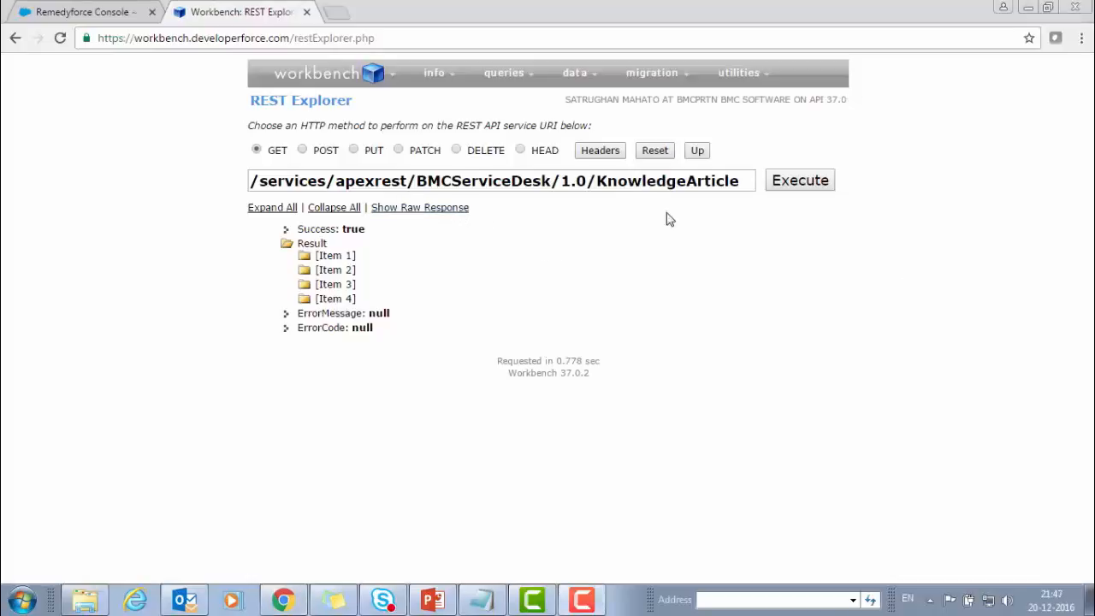
pyautogui.moveTo(704, 249)
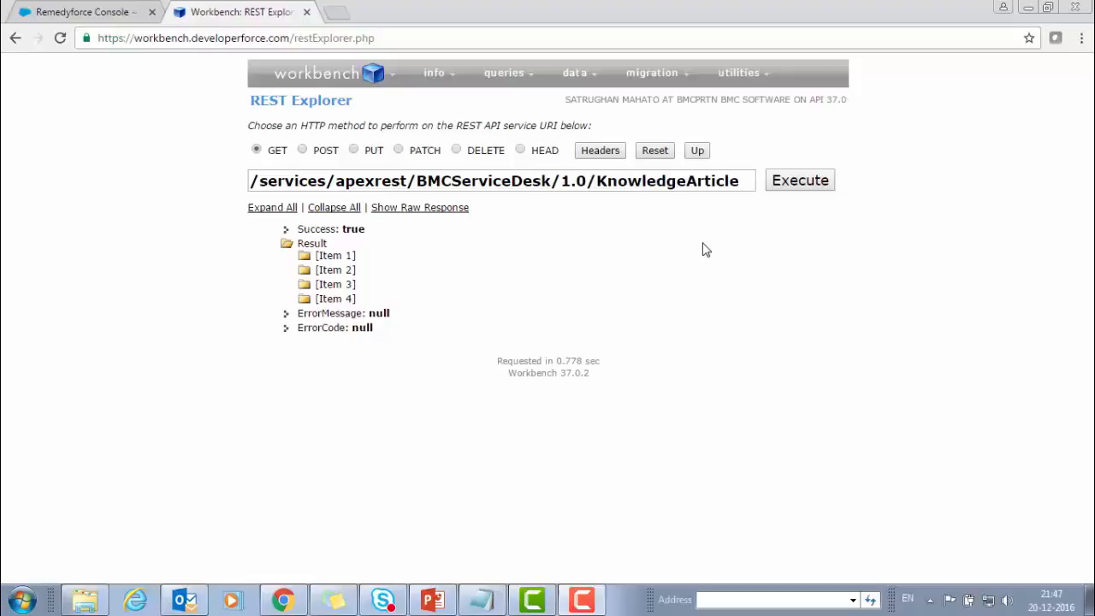